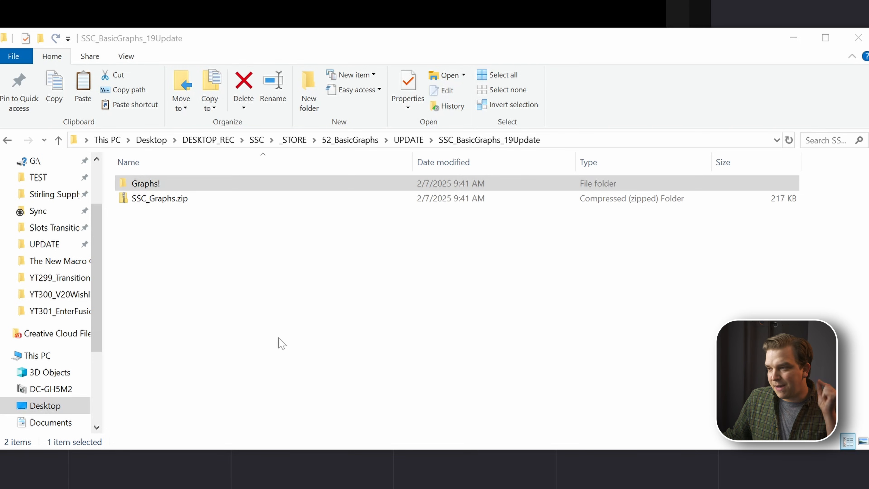
mouse_move(140, 215)
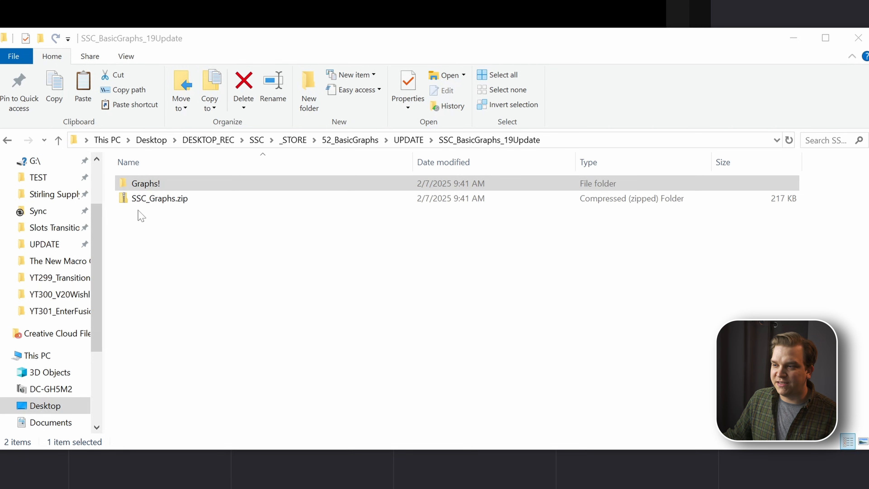
- Navigate through Graphs! into SSC Graphs - Resolve 19 and launch SSC_BasicGraphs.drfx
double_click(145, 183)
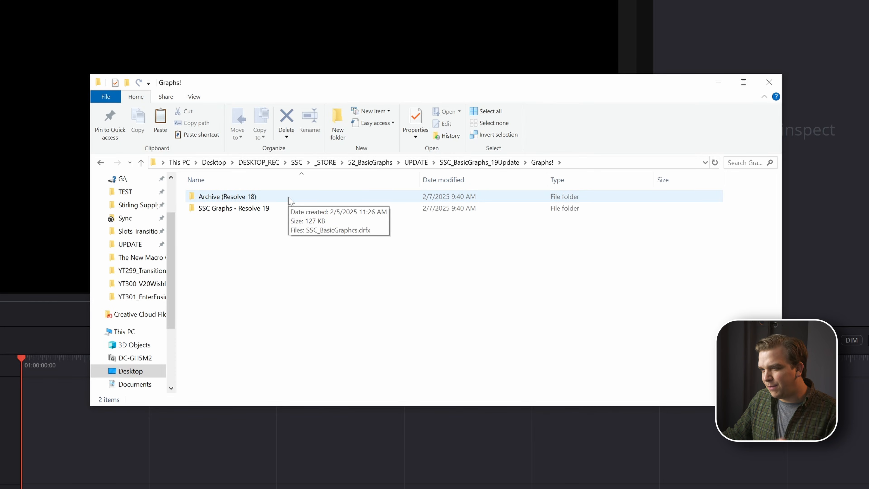
click(233, 208)
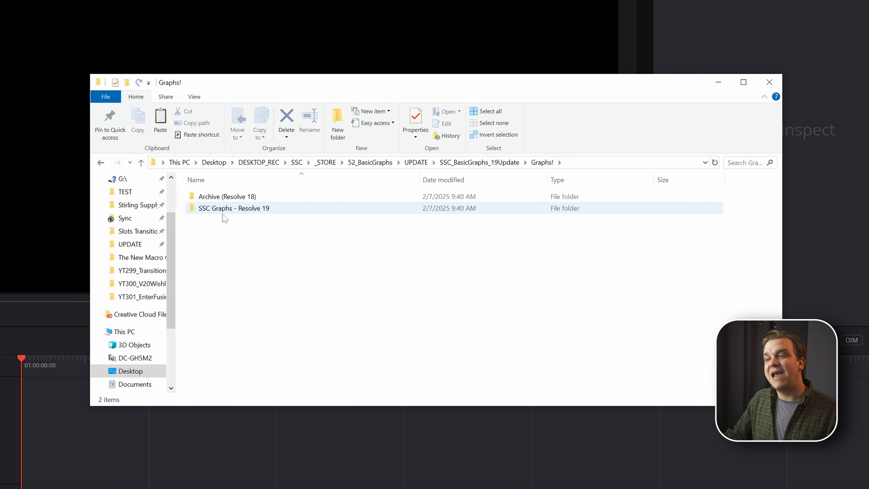
click(742, 81)
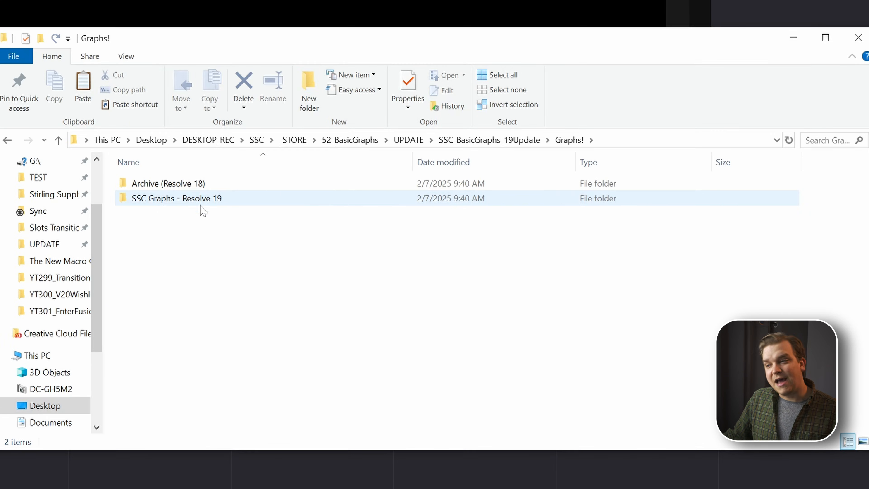
mouse_move(222, 201)
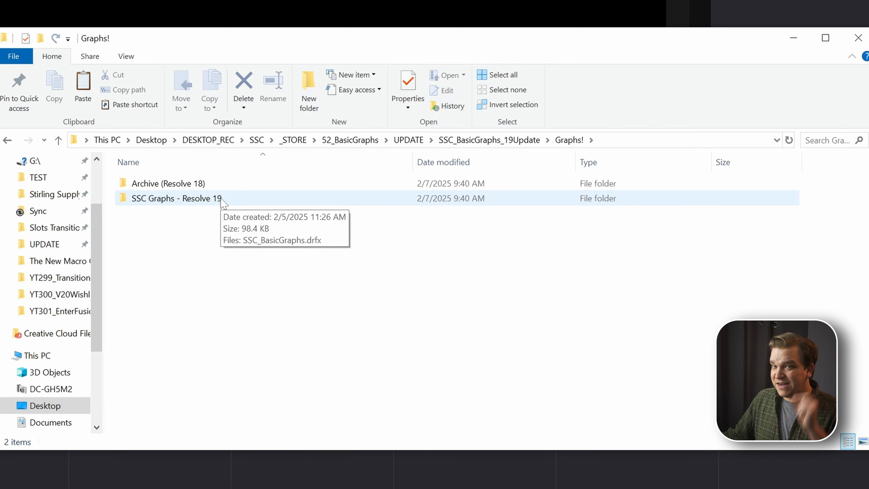
double_click(175, 197)
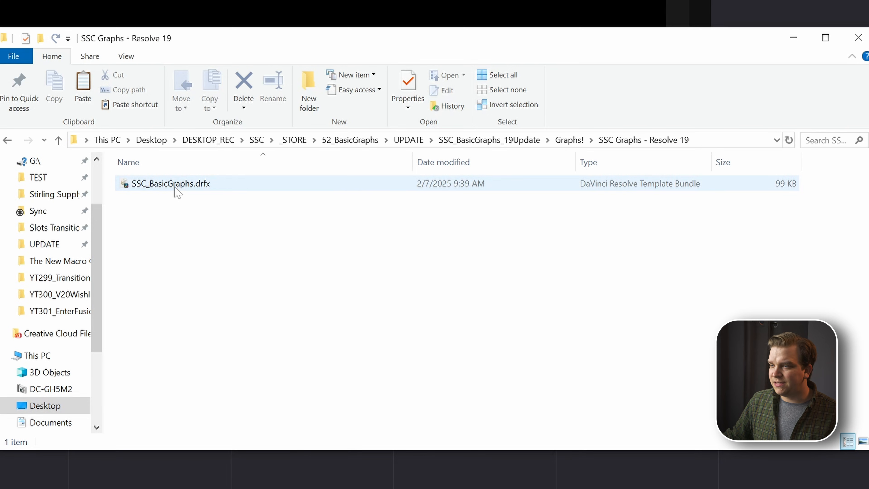
click(170, 184)
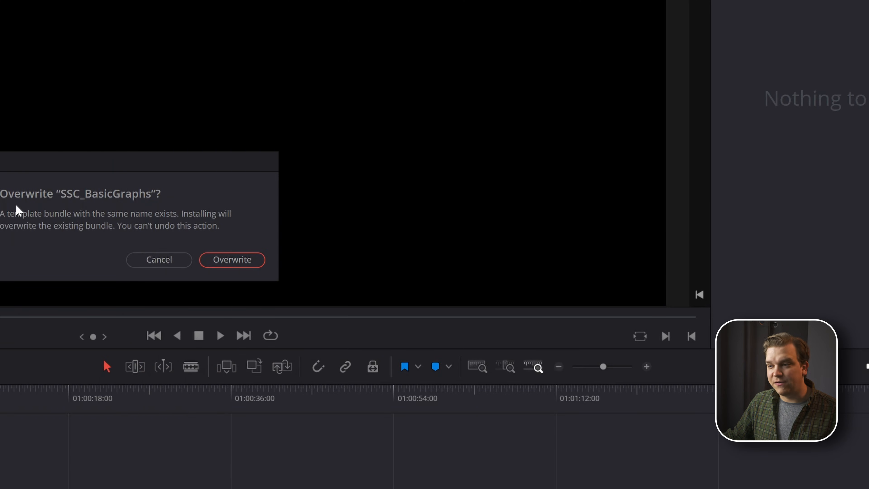
- Overwrite the existing bundle and reveal the Stirling Supply Graphs generators under Toolbox
click(232, 260)
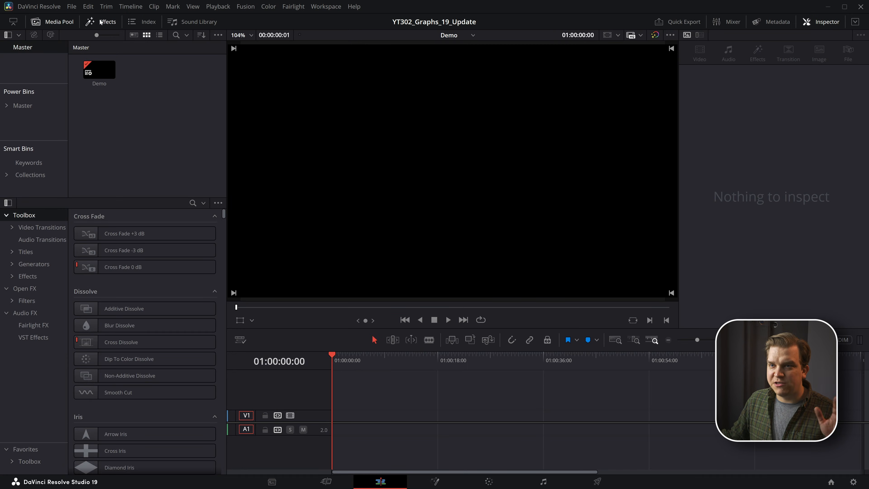
click(12, 263)
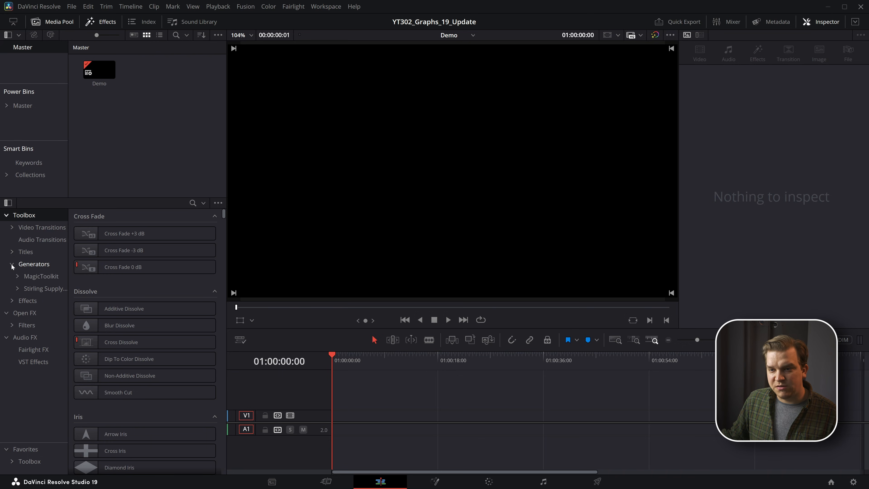
click(39, 301)
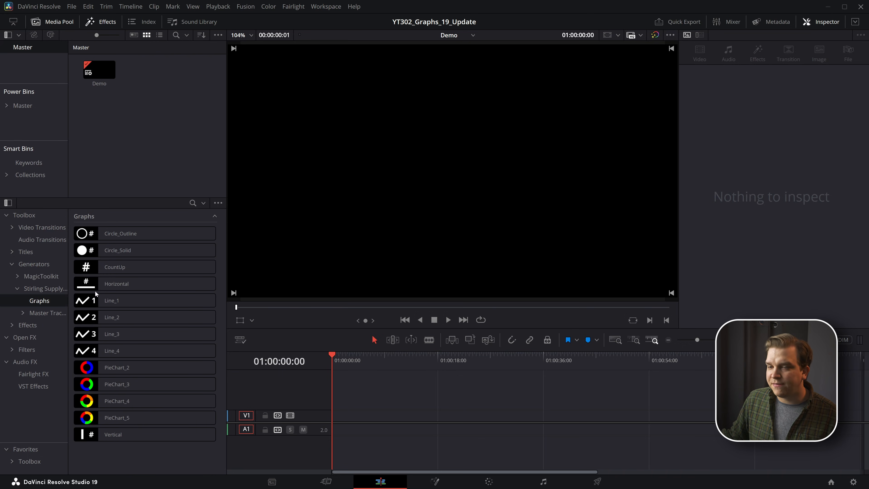
mouse_move(281, 339)
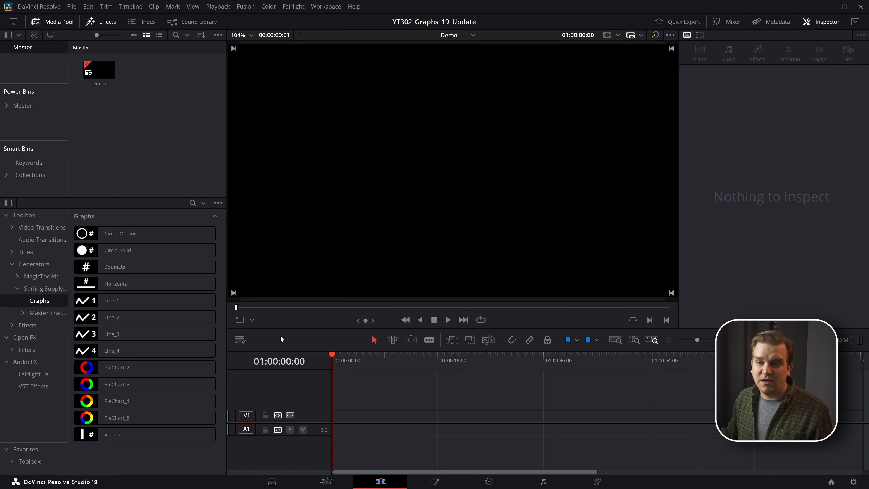
- Place the Circle_Outline generator on V1 at the timeline start and preview its ring
click(144, 266)
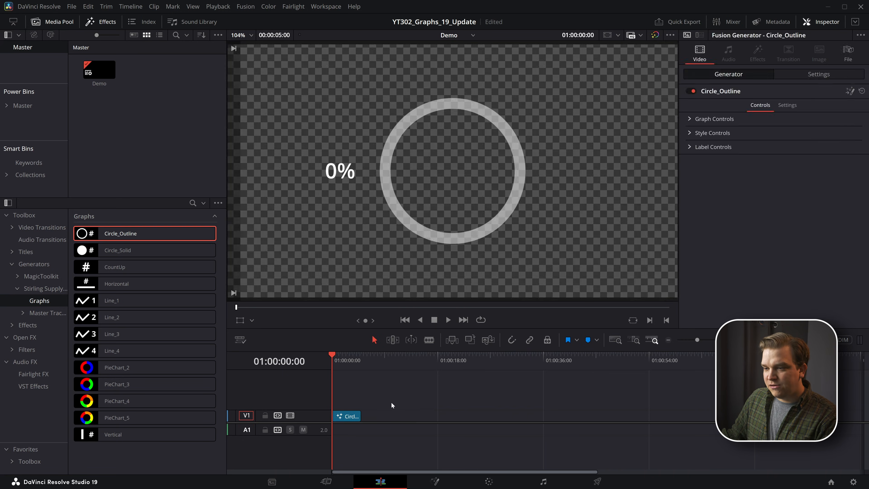
click(447, 320)
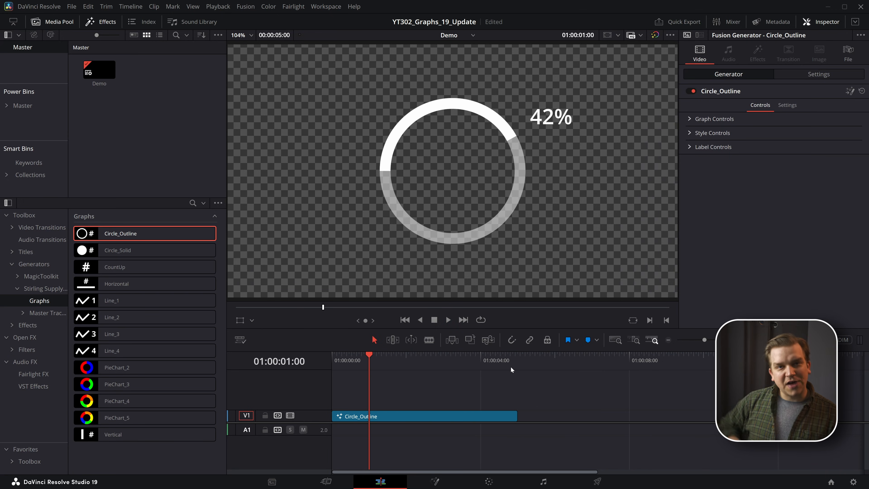
mouse_move(682, 179)
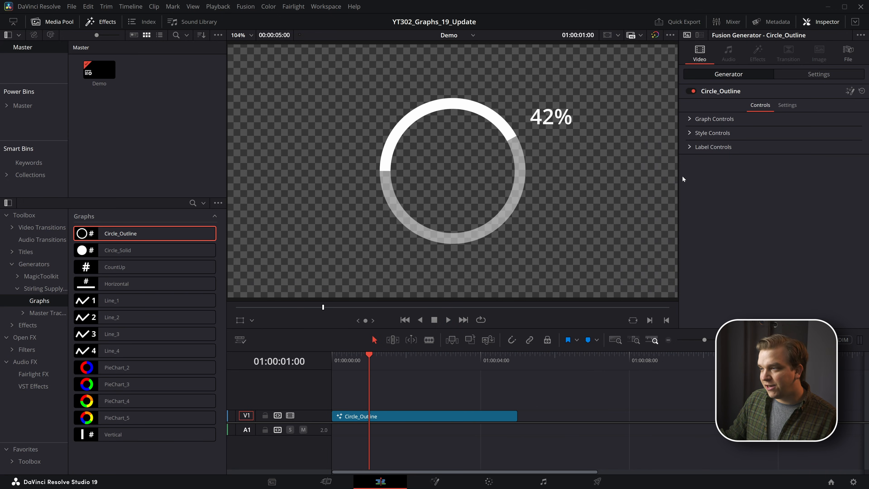
mouse_move(751, 170)
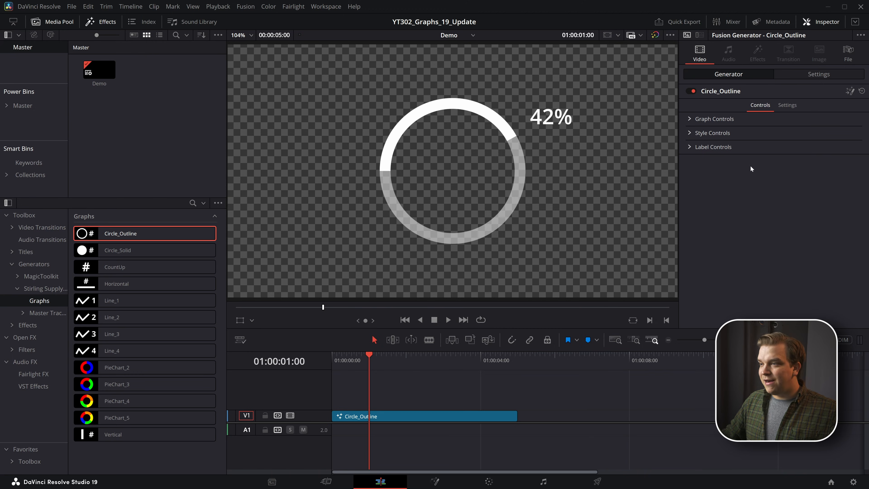
- Expand Graph Controls to adjust the ring's value (35%), range and animation timing
click(714, 119)
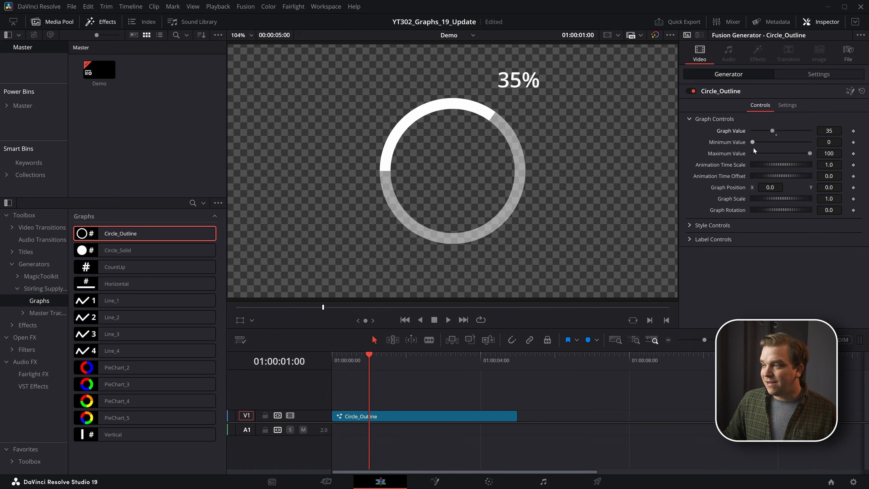
mouse_move(707, 158)
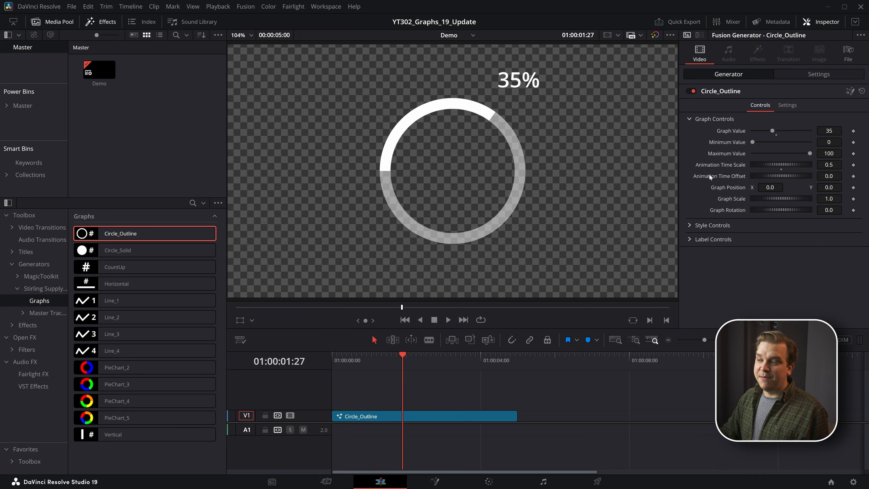
mouse_move(732, 191)
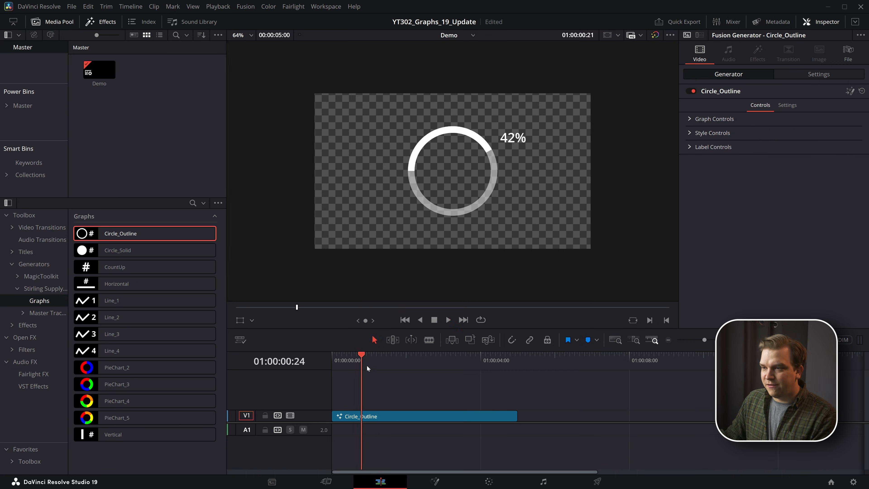
- In Style Controls make the value bar yellow over a faint pink background bar
click(711, 132)
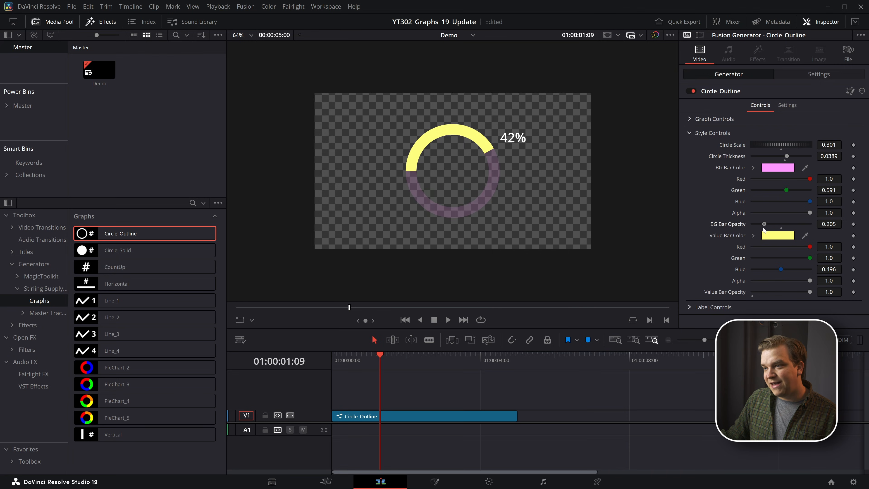
click(713, 133)
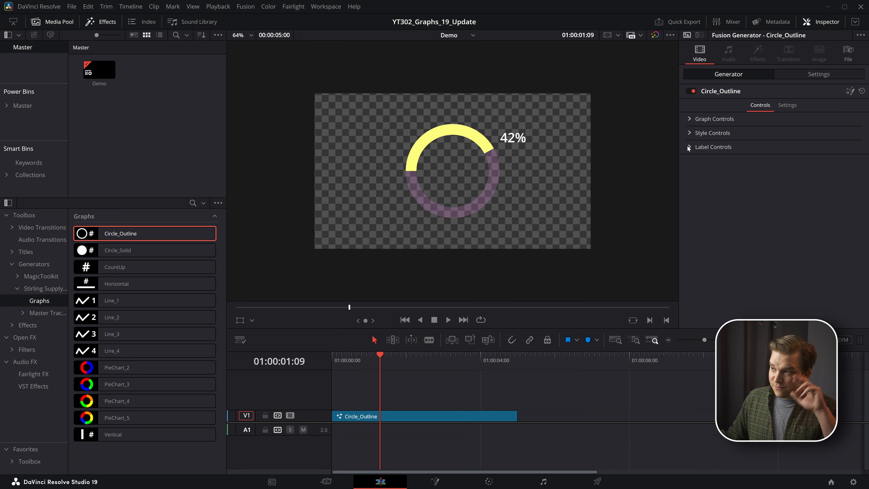
- Offset the label outward, test a custom text label 'here', then revert to the number 42 without suffix
click(713, 147)
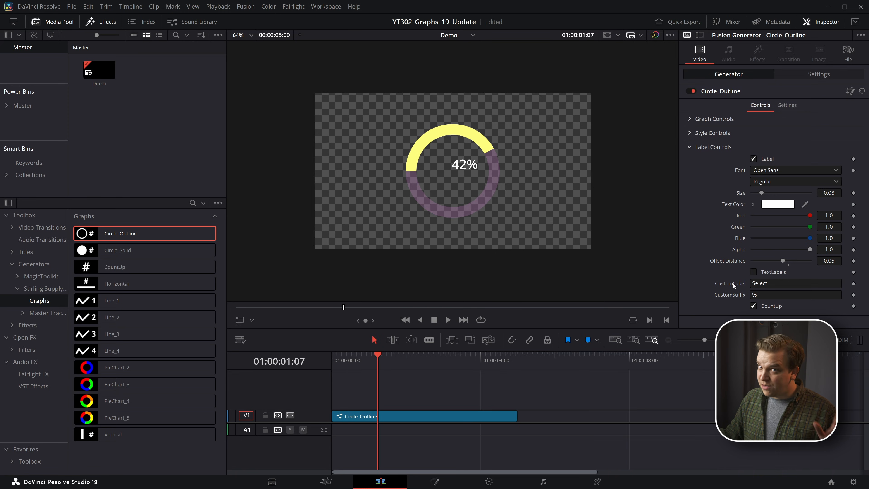
mouse_move(793, 264)
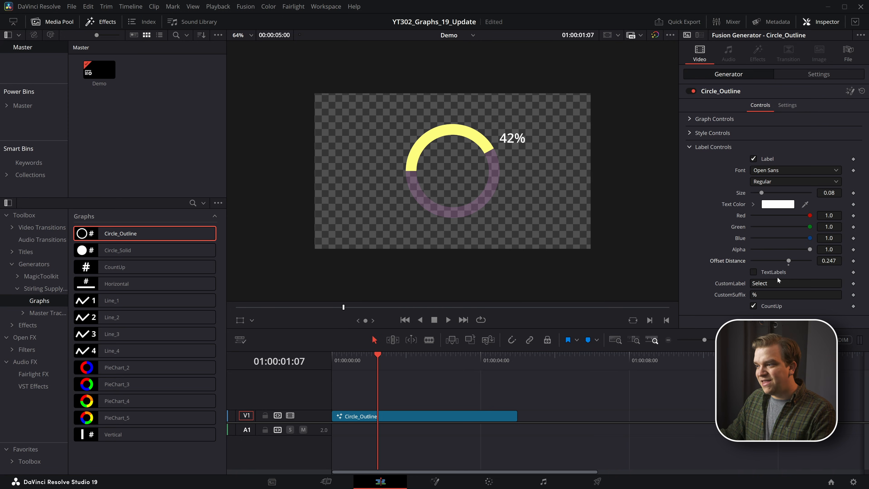
click(753, 271)
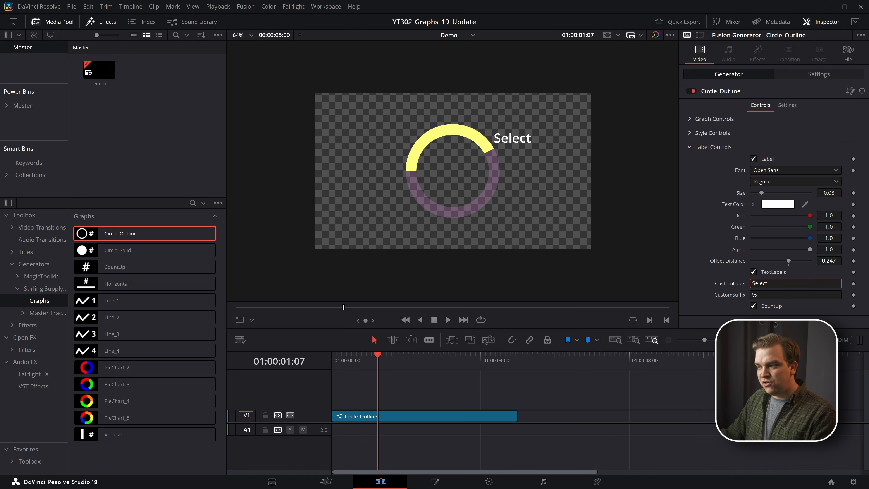
text(here)
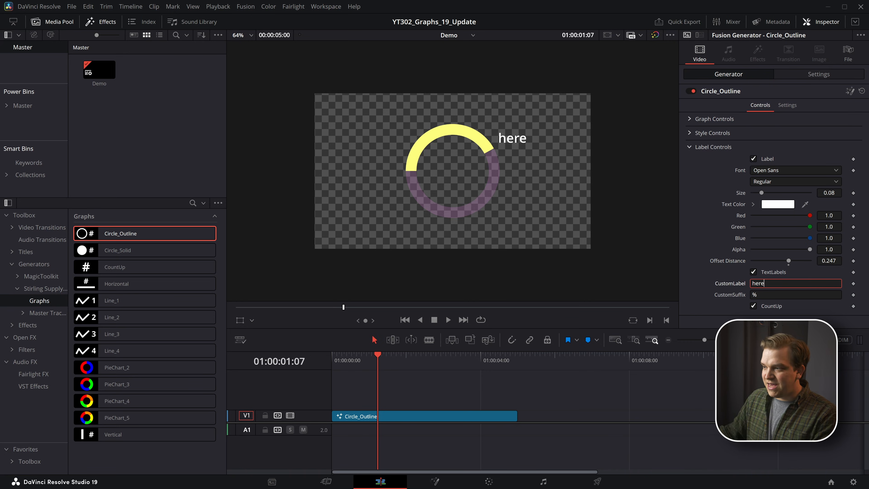
click(754, 271)
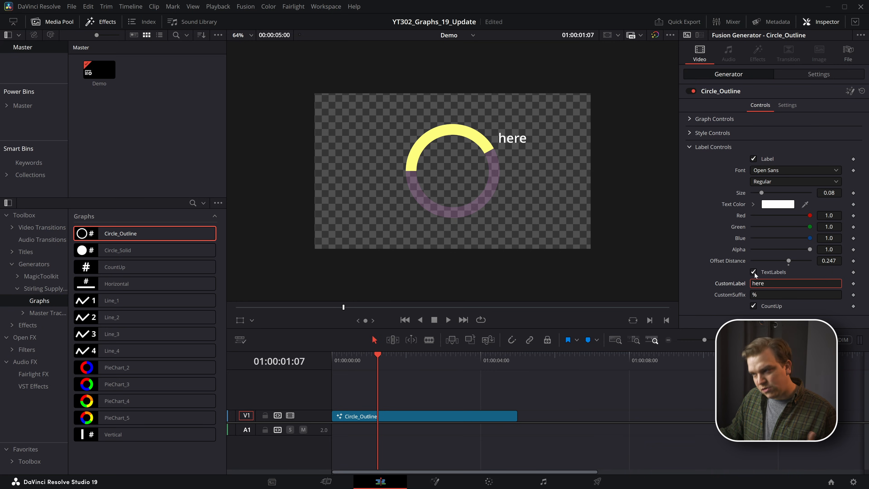
click(753, 271)
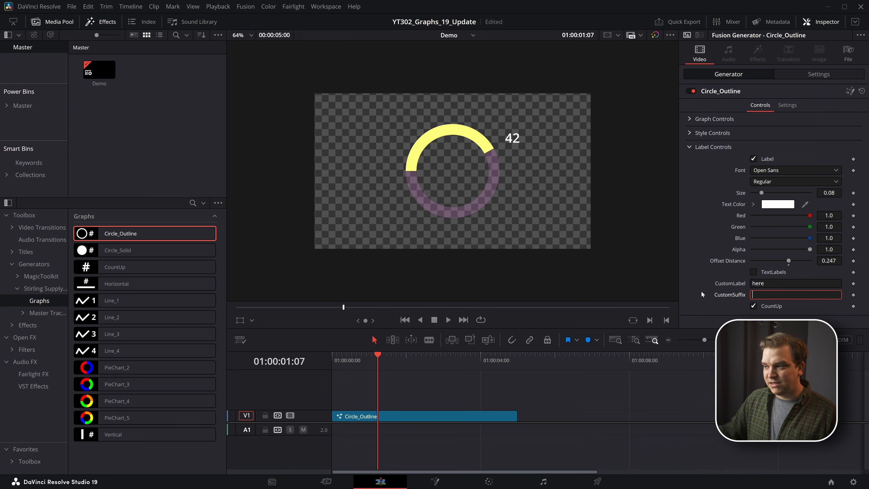
mouse_move(560, 166)
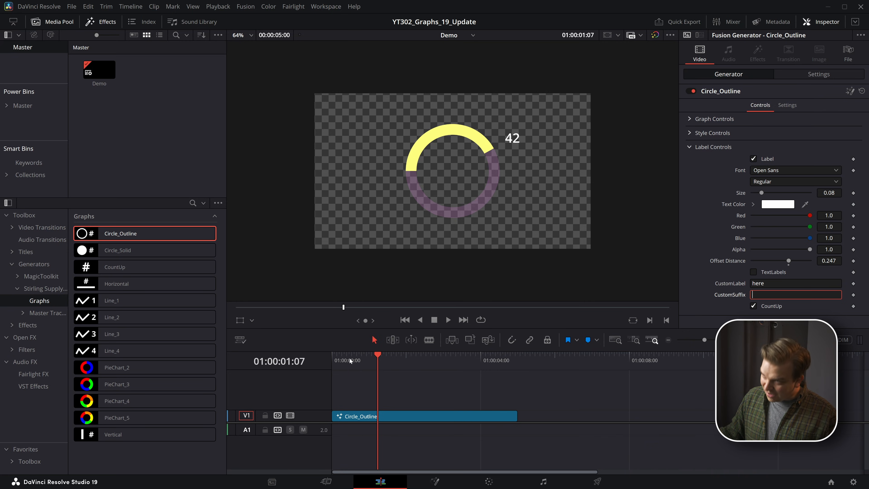
- Add Circle_Solid to the timeline, view its Style Controls, and drop CountUp after it
click(447, 320)
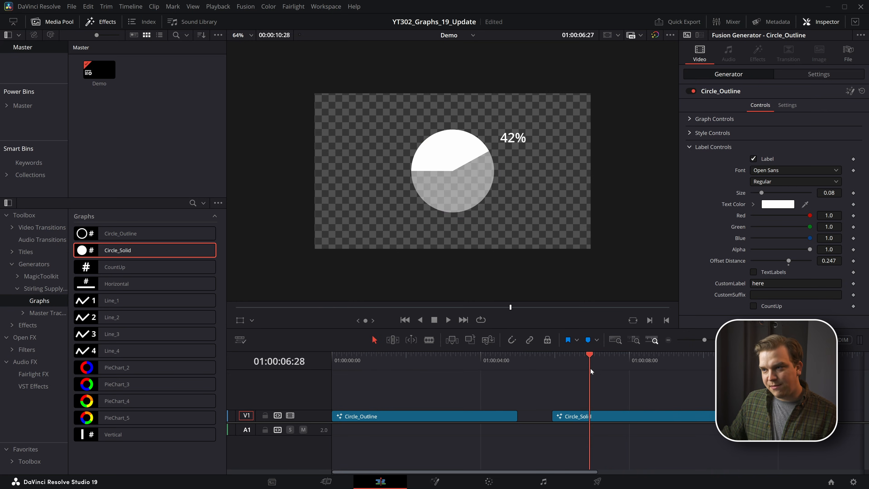
click(576, 416)
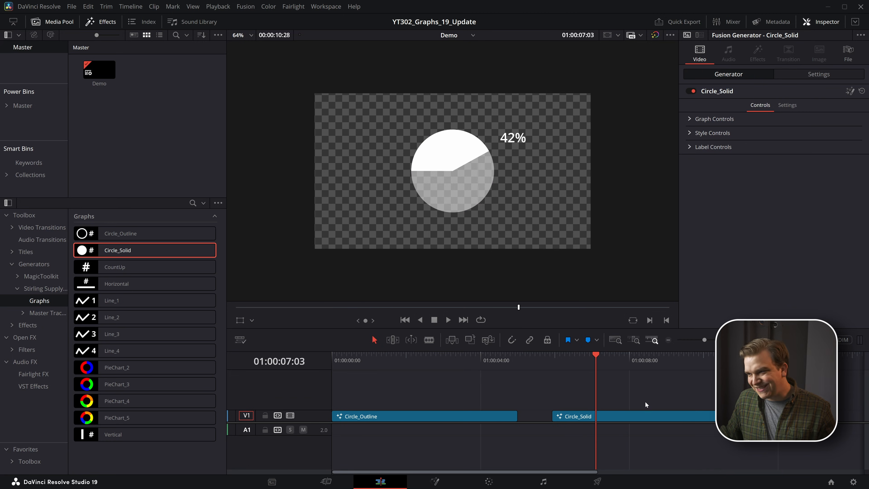
click(711, 133)
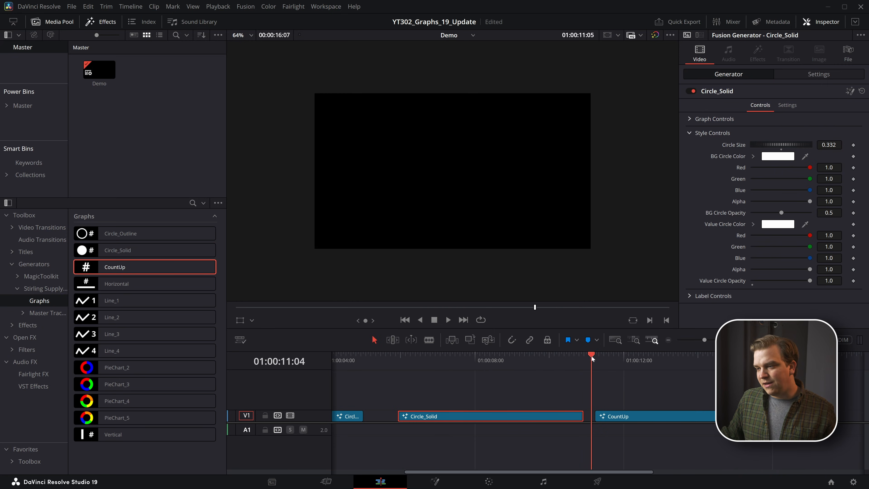
- Play the CountUp clip and expand its Label Controls showing Open Sans font and % suffix
click(447, 319)
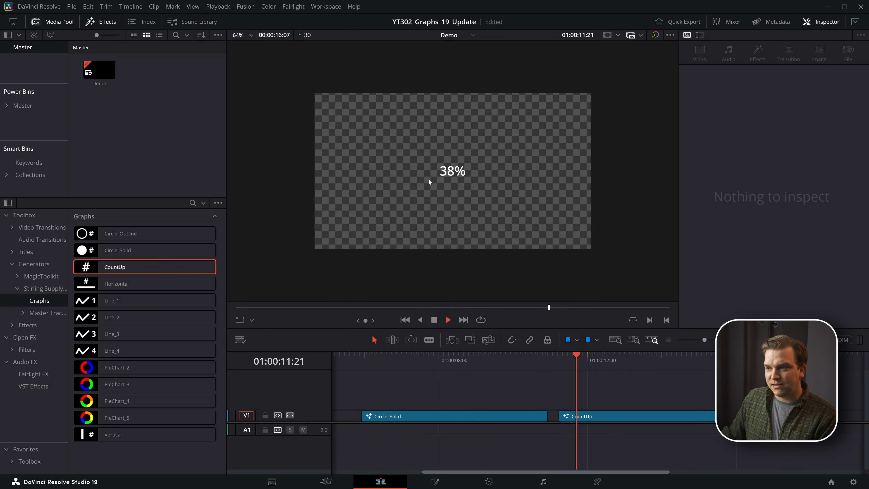
click(609, 416)
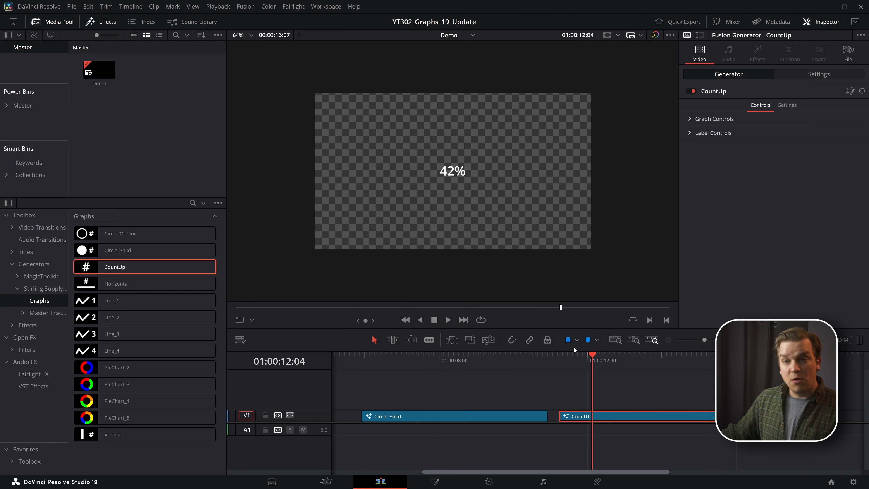
click(447, 320)
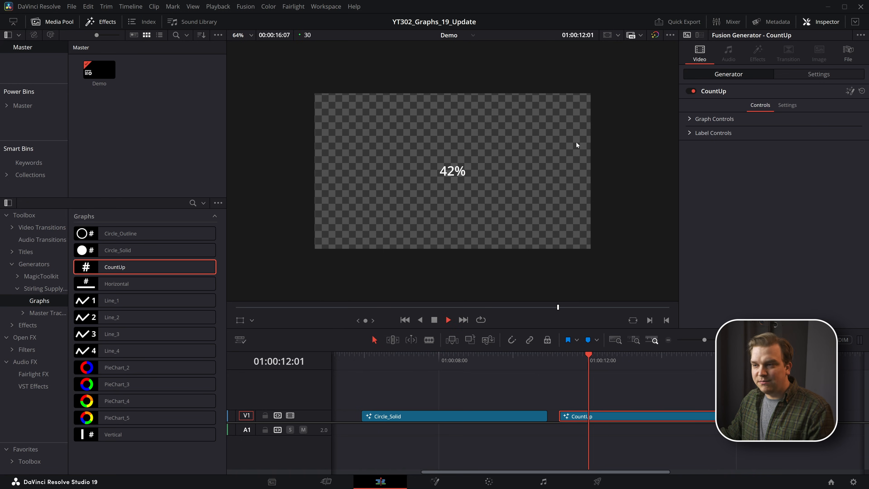
click(713, 132)
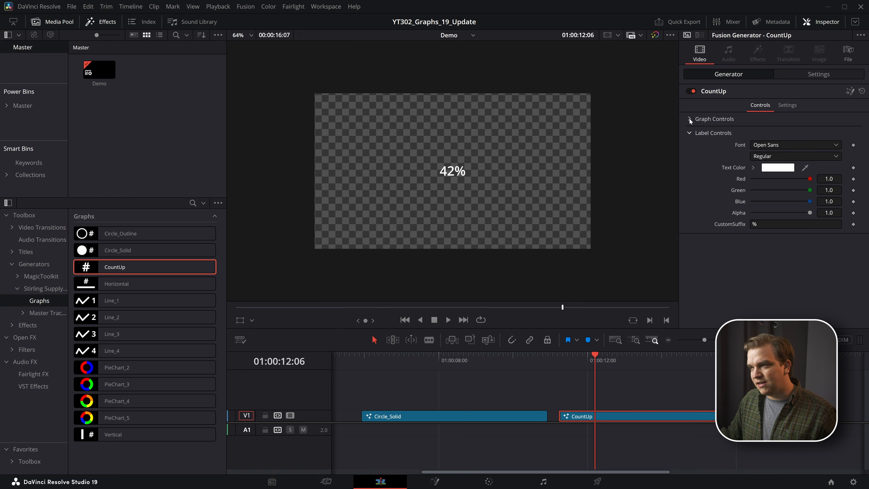
click(689, 118)
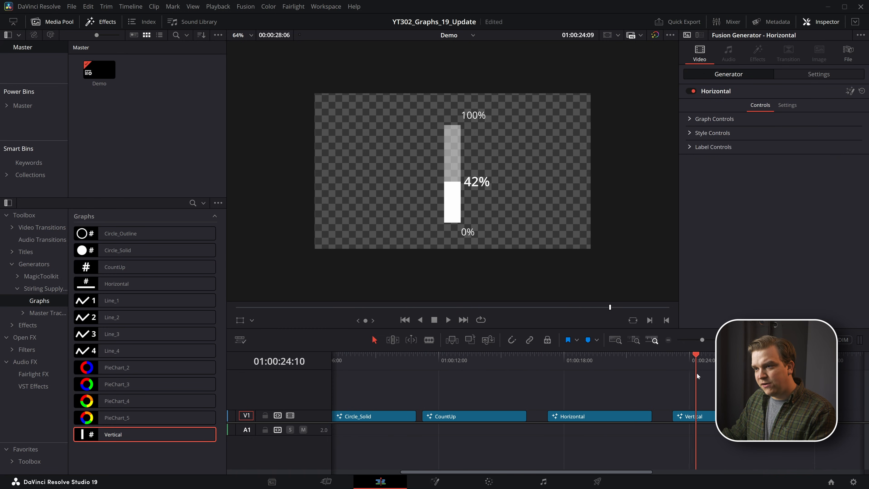
- Clear the Vertical graph's CustomSuffix so its labels read 100, 42 and 0
click(693, 416)
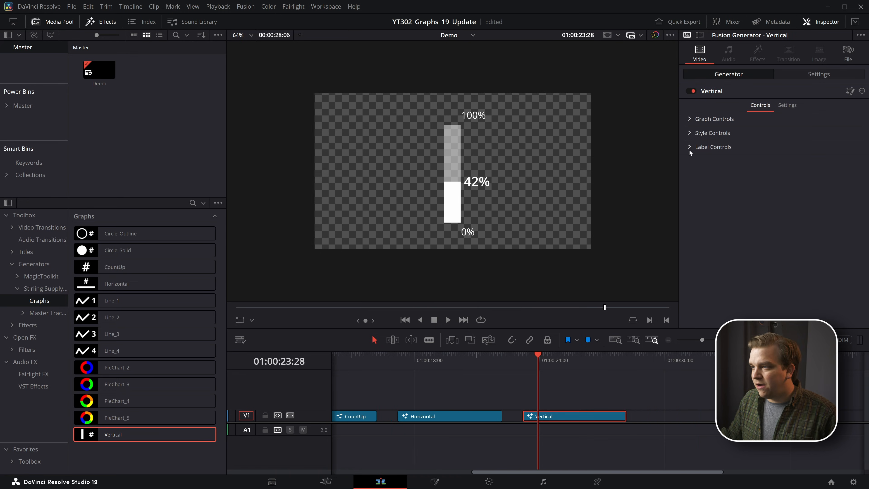
click(712, 146)
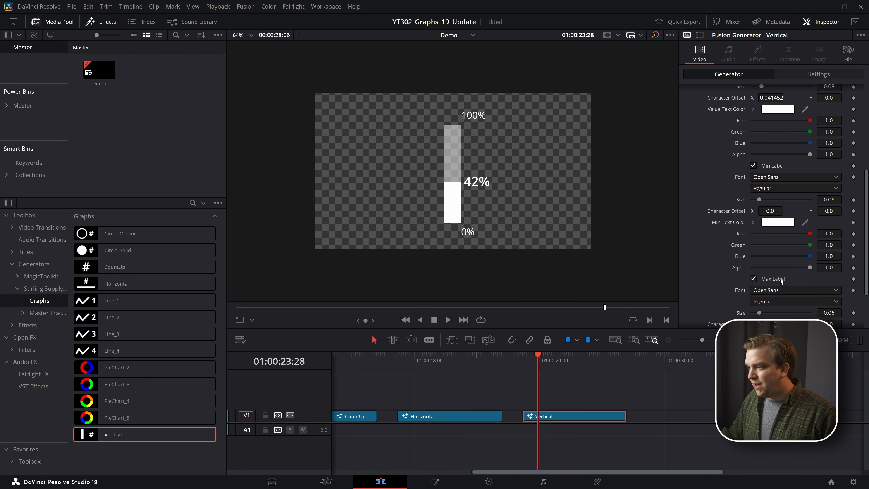
scroll(up, 3)
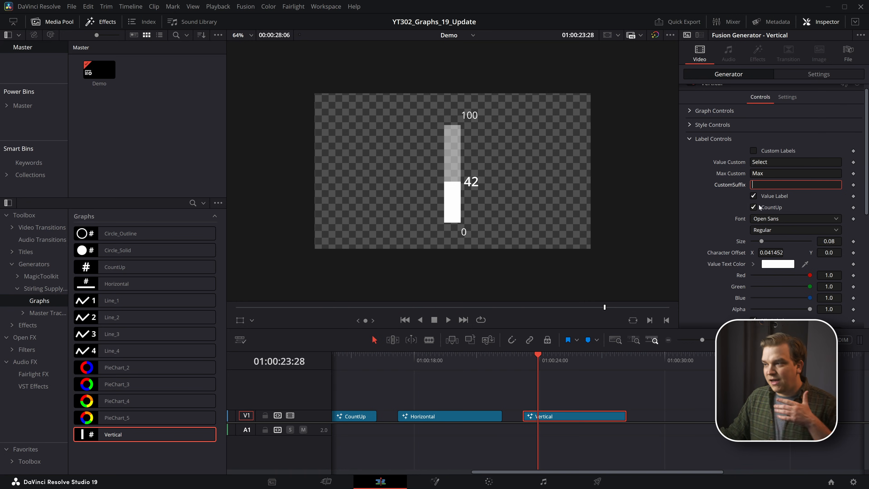
mouse_move(716, 212)
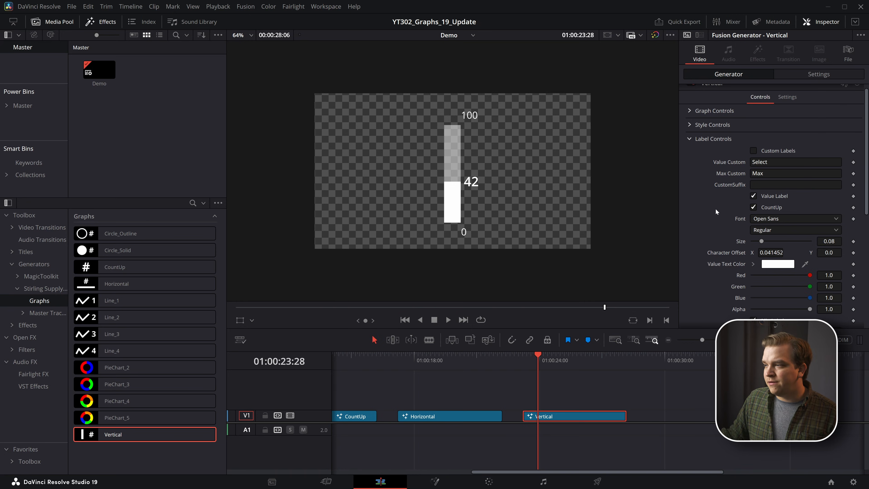
mouse_move(461, 125)
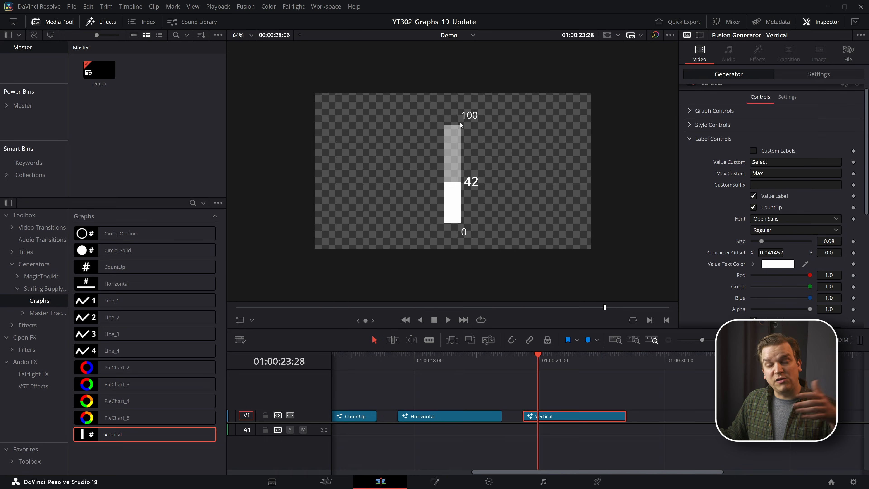
scroll(down, 3)
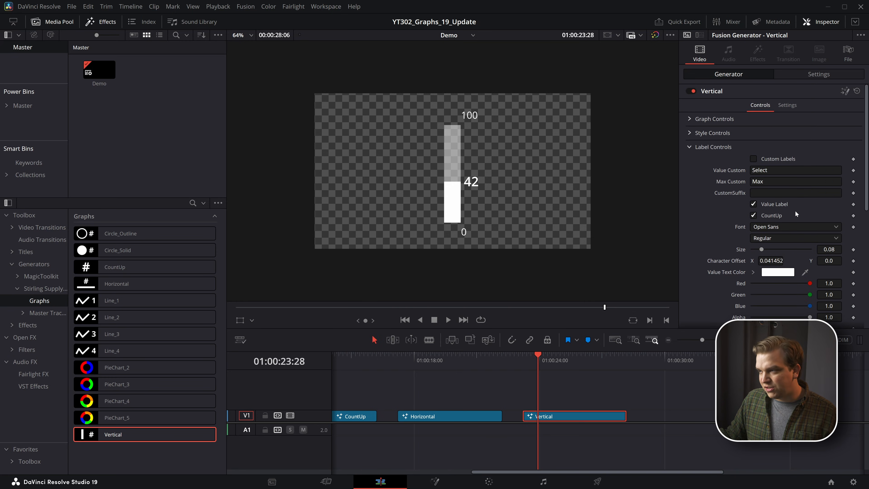
click(713, 146)
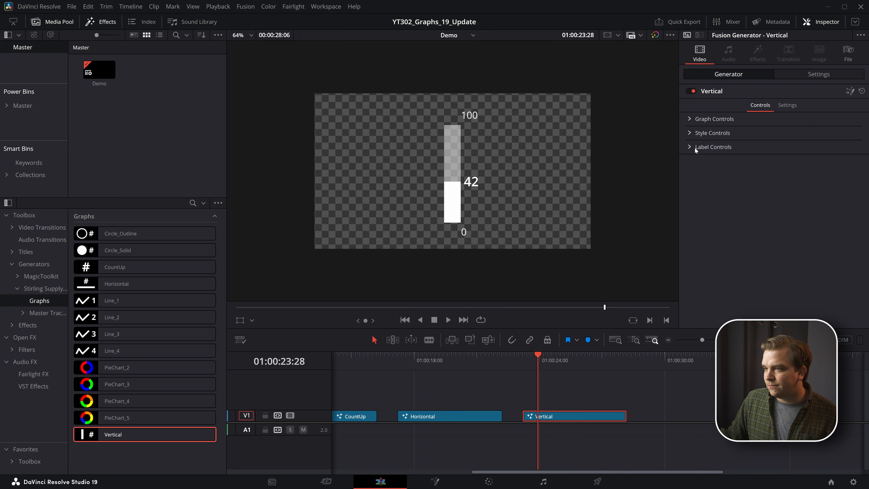
- Set the Vertical graph's Minimum 500, Maximum 1000 and Graph Value 751
click(714, 119)
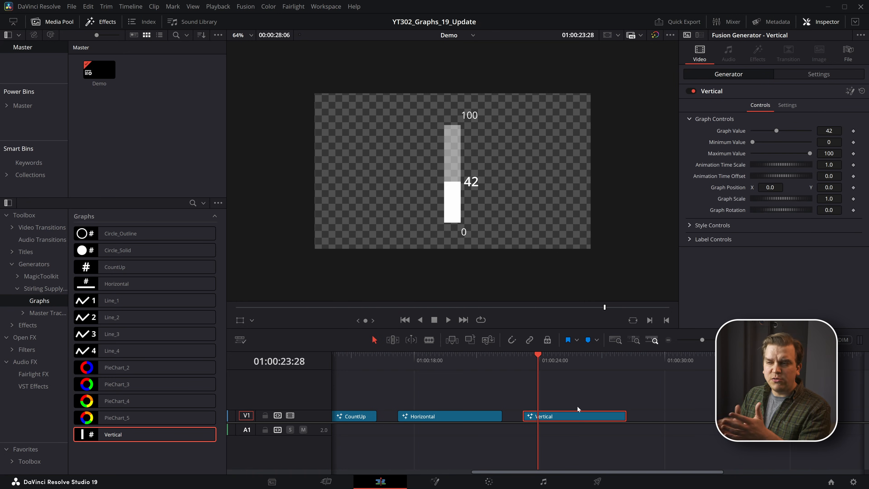
mouse_move(459, 276)
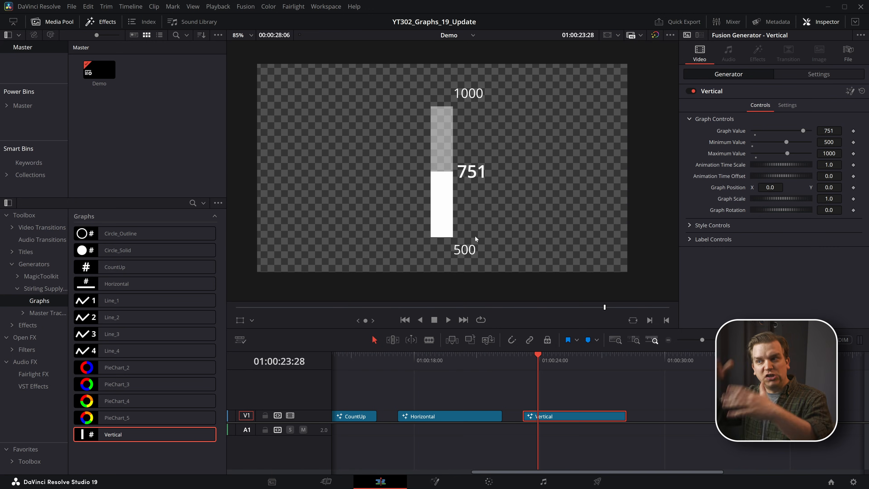
mouse_move(477, 283)
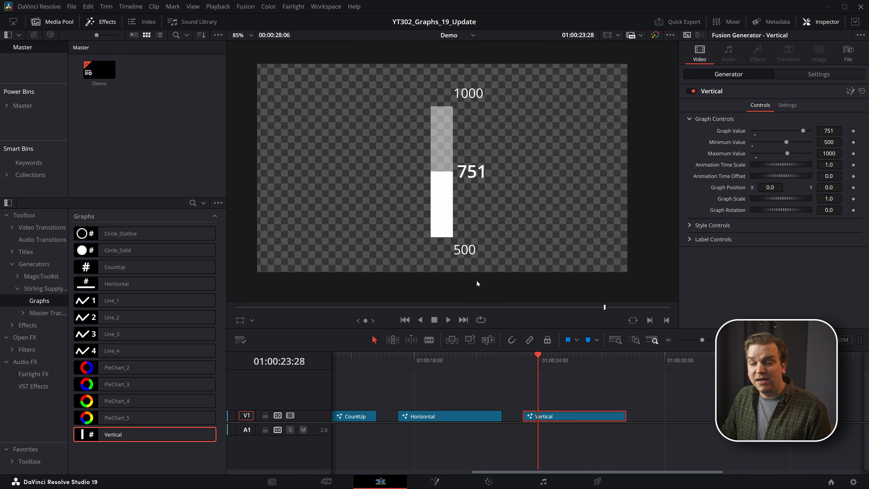
mouse_move(437, 270)
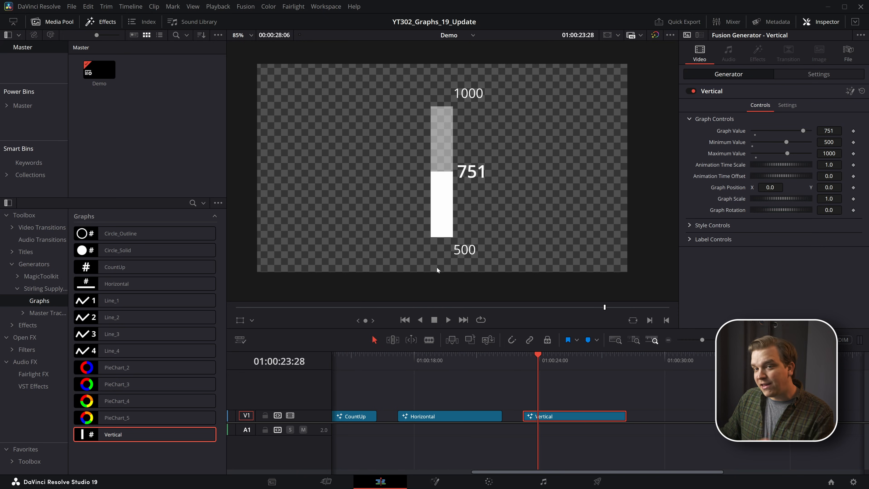
mouse_move(510, 304)
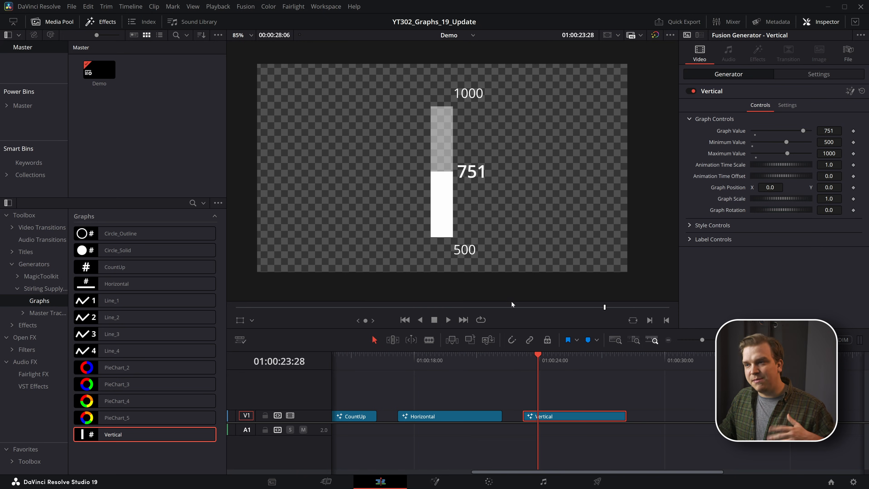
mouse_move(494, 98)
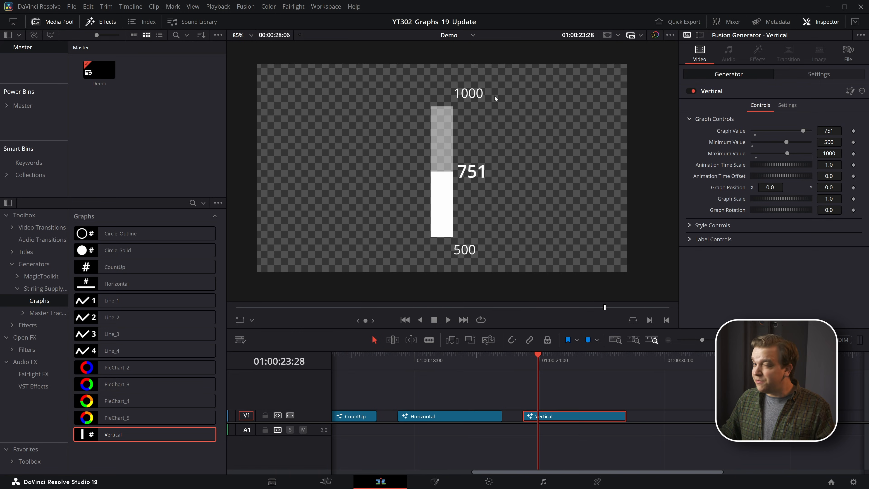
mouse_move(501, 344)
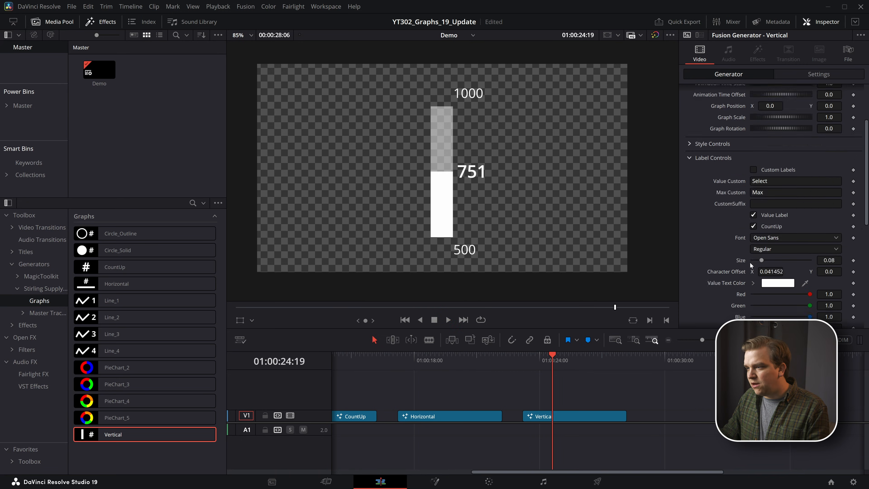
- Reselect the Vertical graph clip so its label settings can be edited
scroll(down, 3)
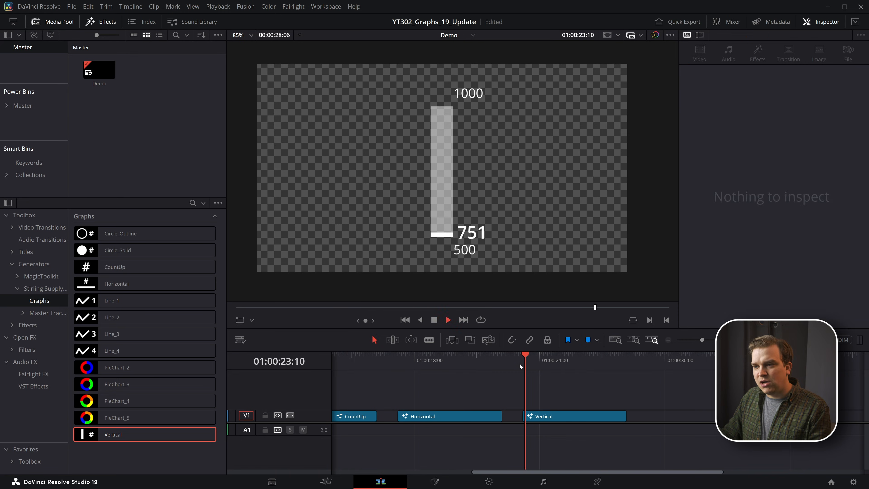
click(573, 415)
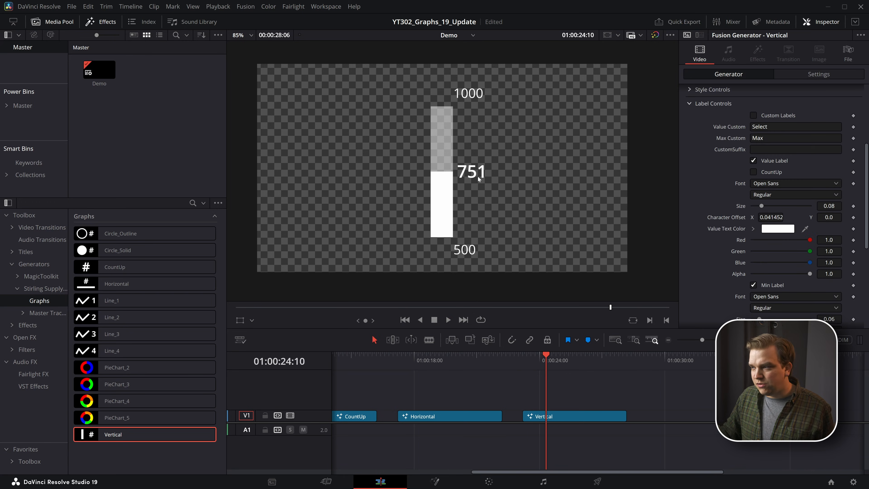
mouse_move(490, 163)
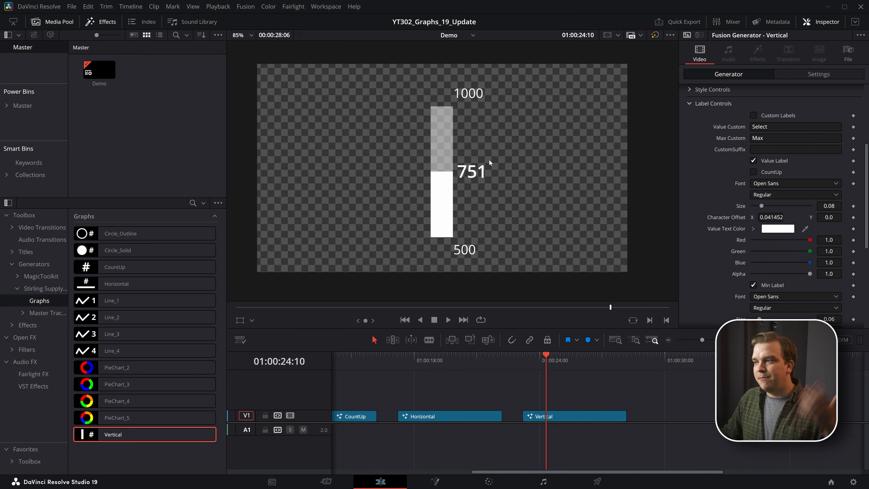
mouse_move(698, 217)
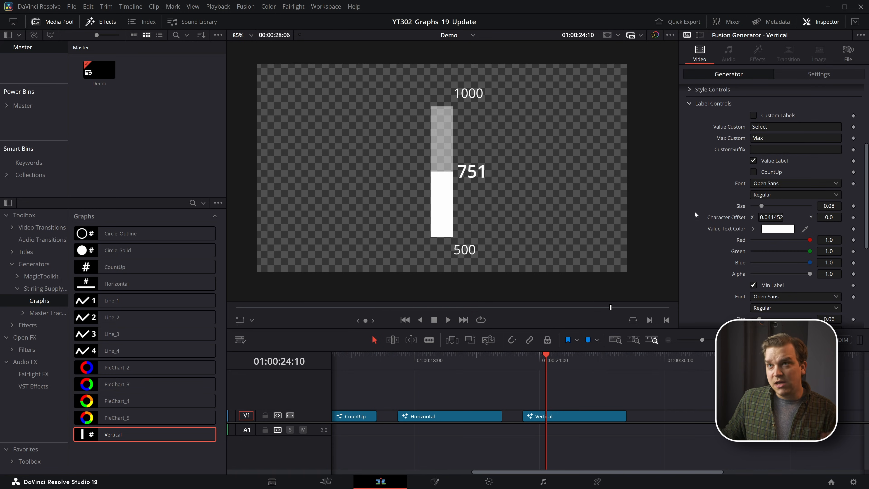
mouse_move(687, 325)
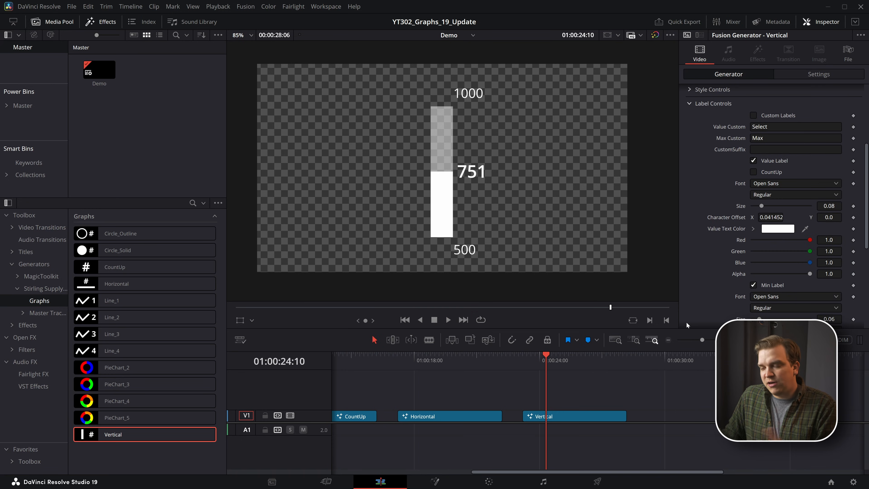
mouse_move(625, 291)
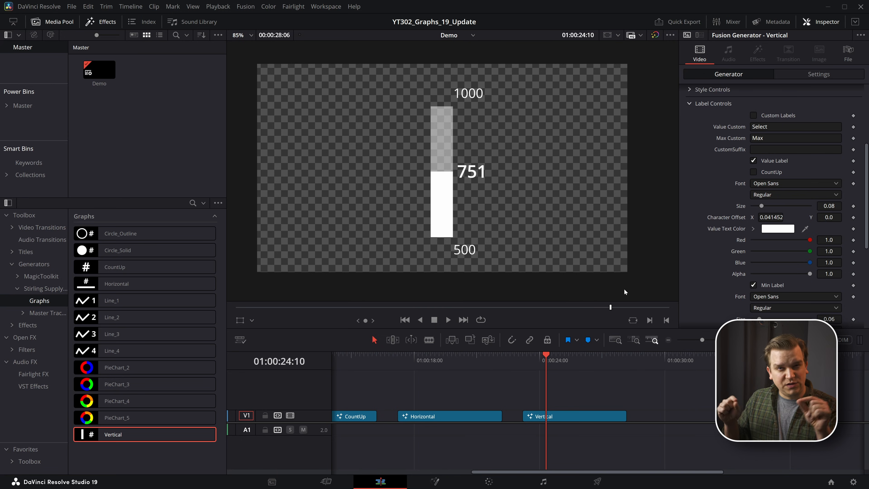
mouse_move(401, 386)
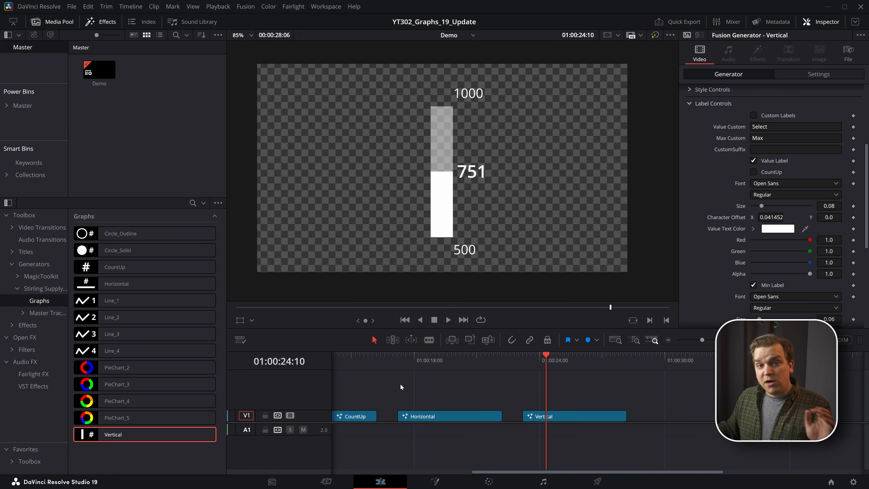